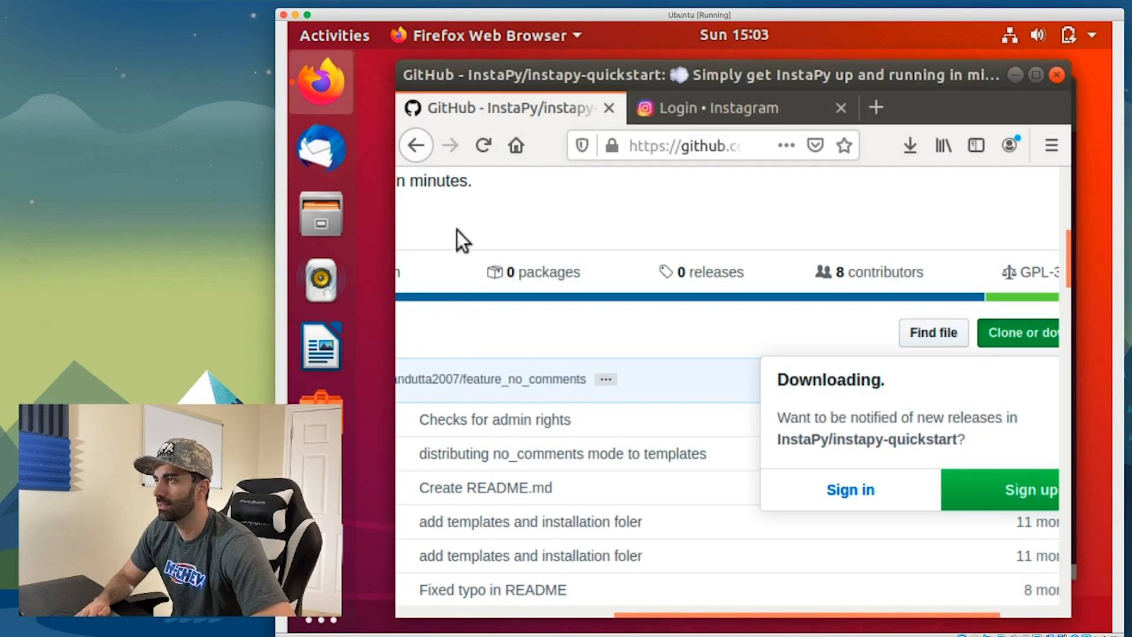
Log into Instagram as keep_on_coding and decline Firefox's offer to save the login
click(735, 108)
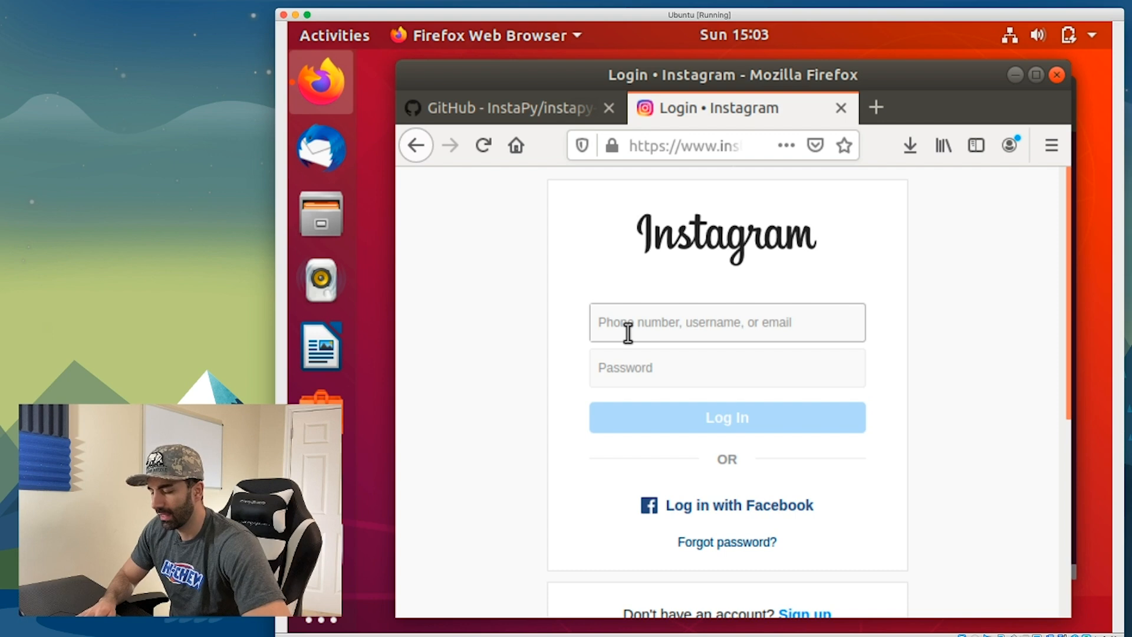
text(keep_on_coding)
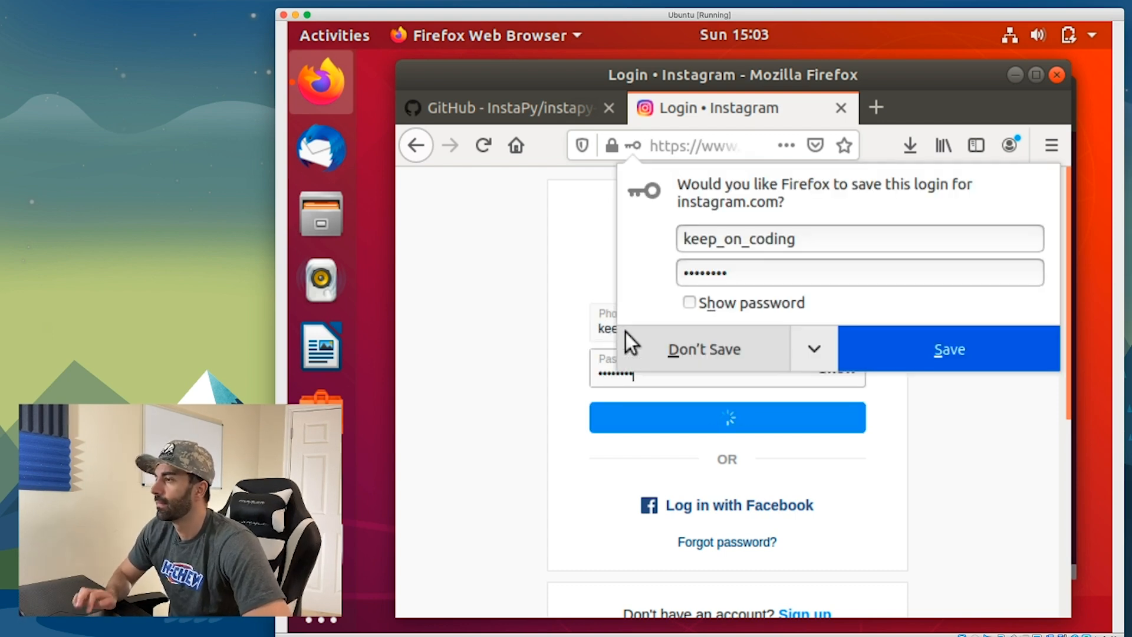
click(703, 349)
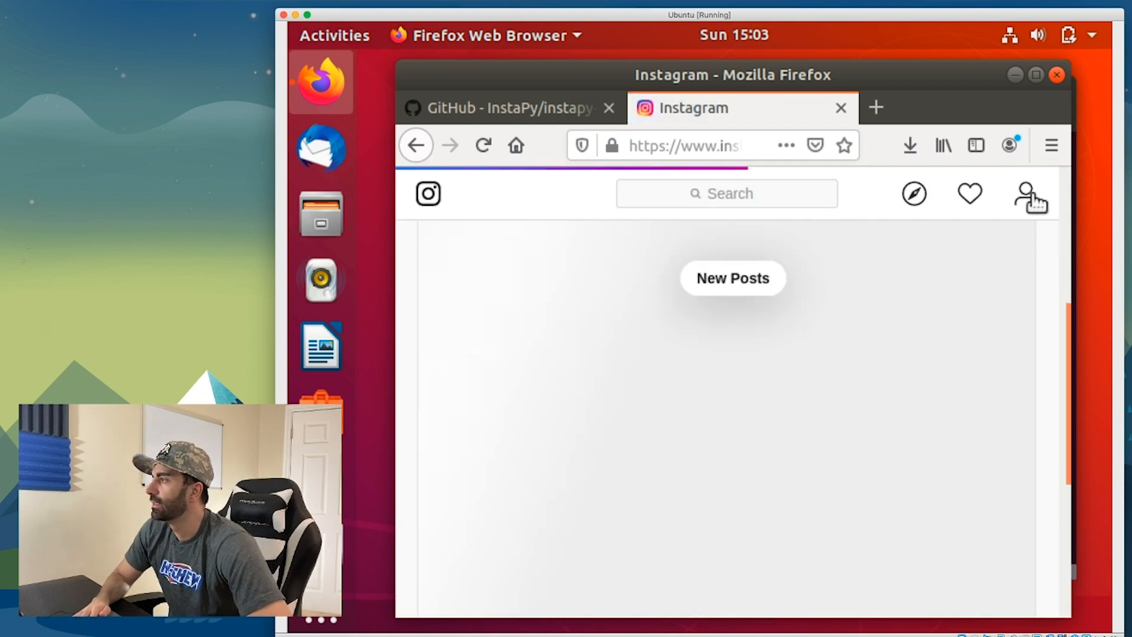
View the keep_on_coding profile showing 50 posts, 2,227 followers and 5 following
click(1025, 193)
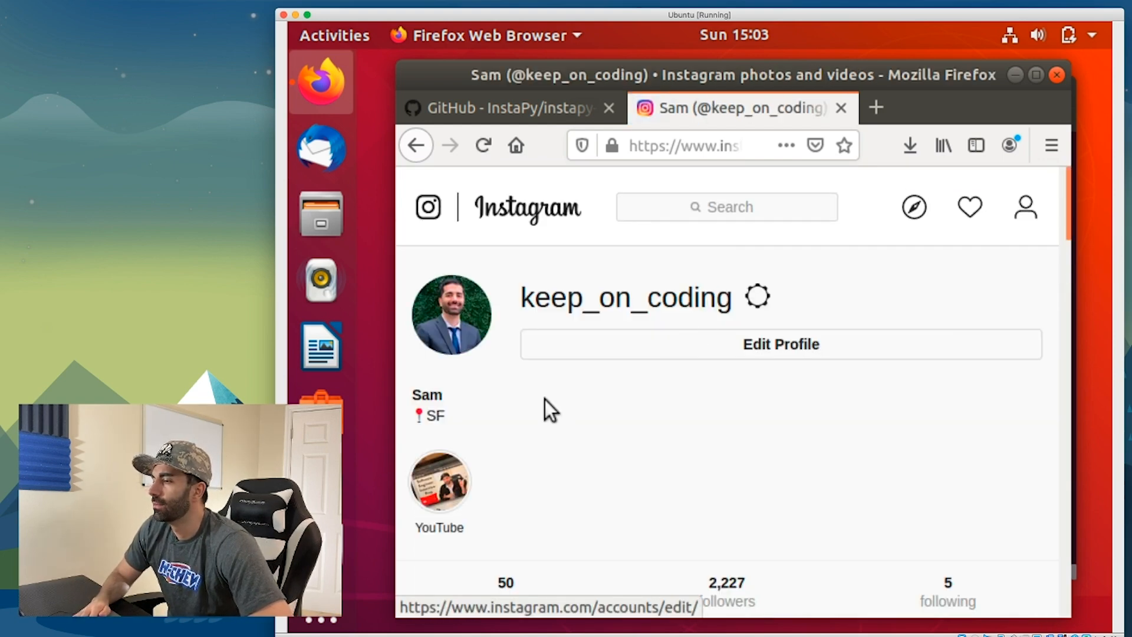
scroll(down, 3)
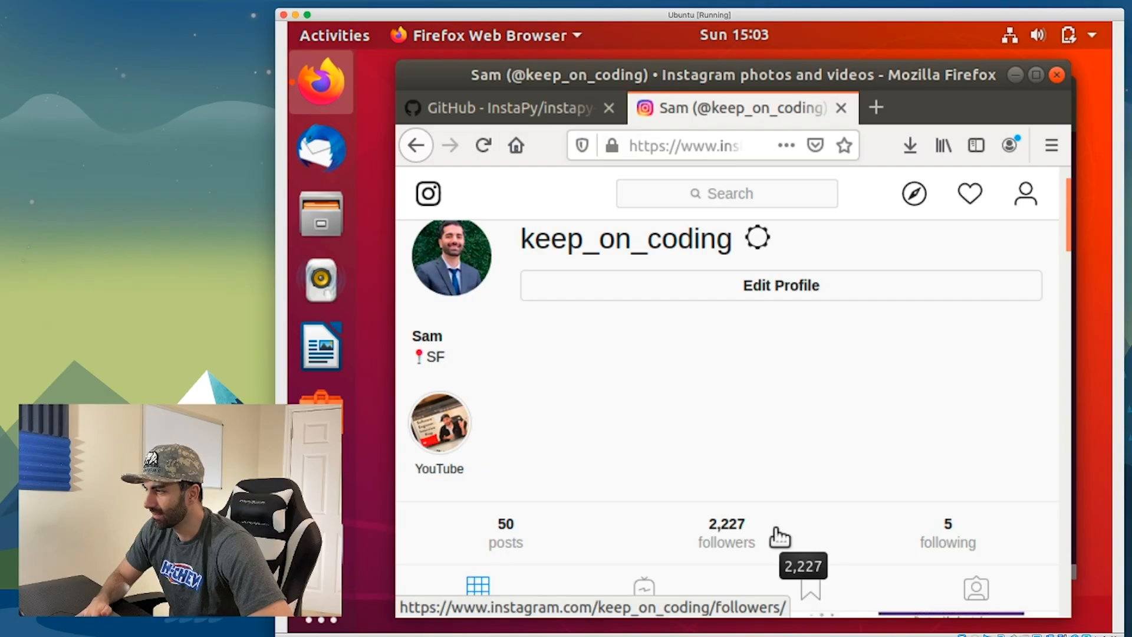
mouse_move(776, 476)
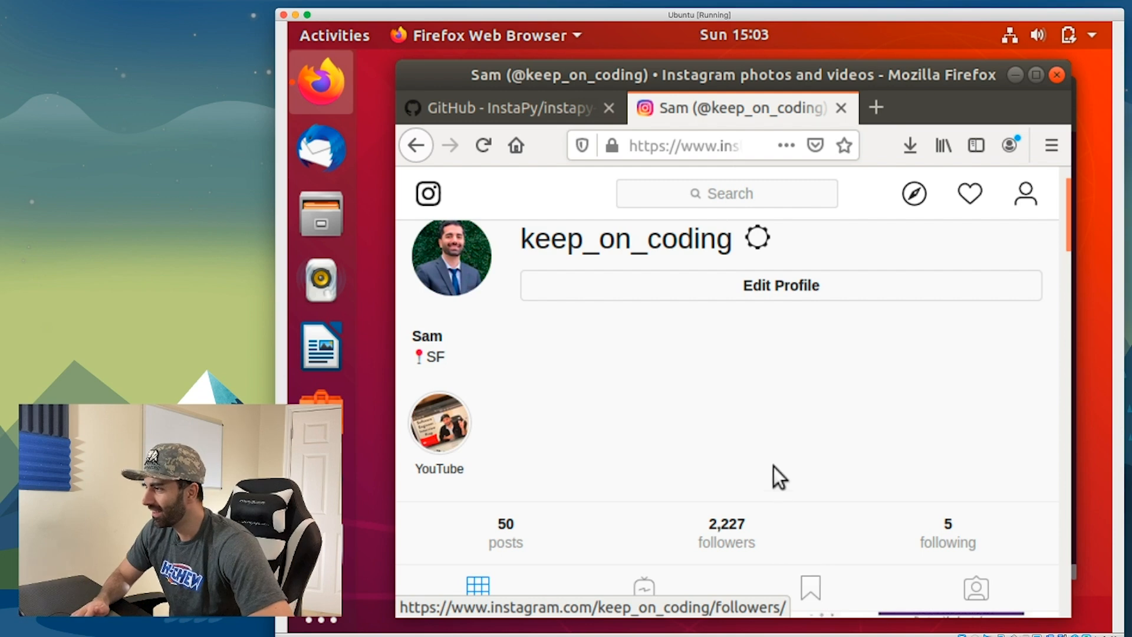
mouse_move(895, 547)
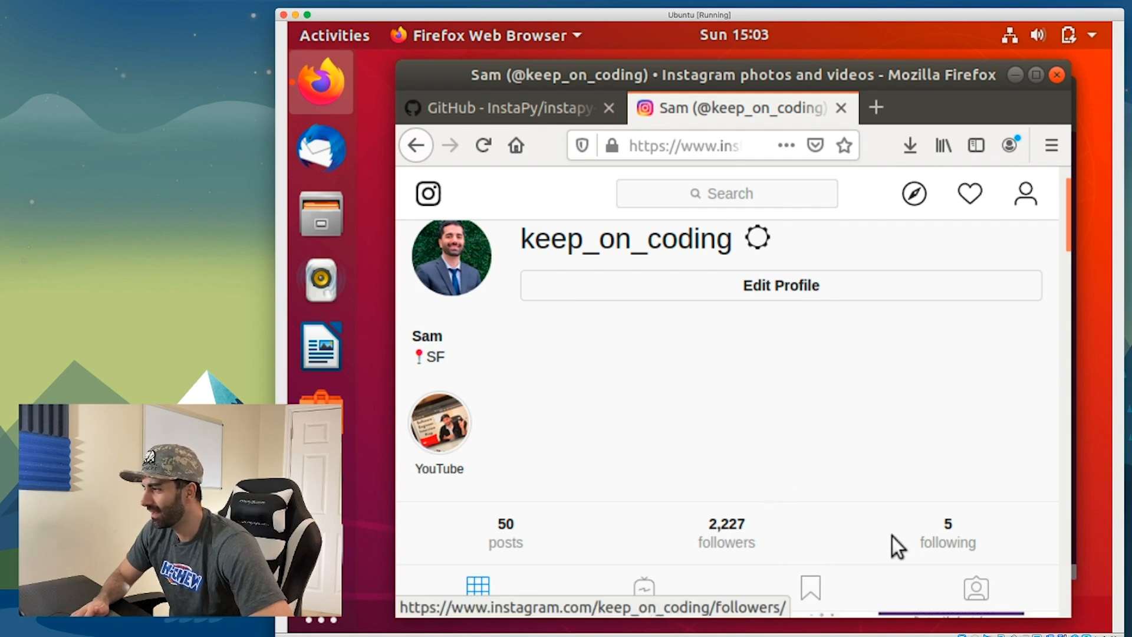
mouse_move(969, 542)
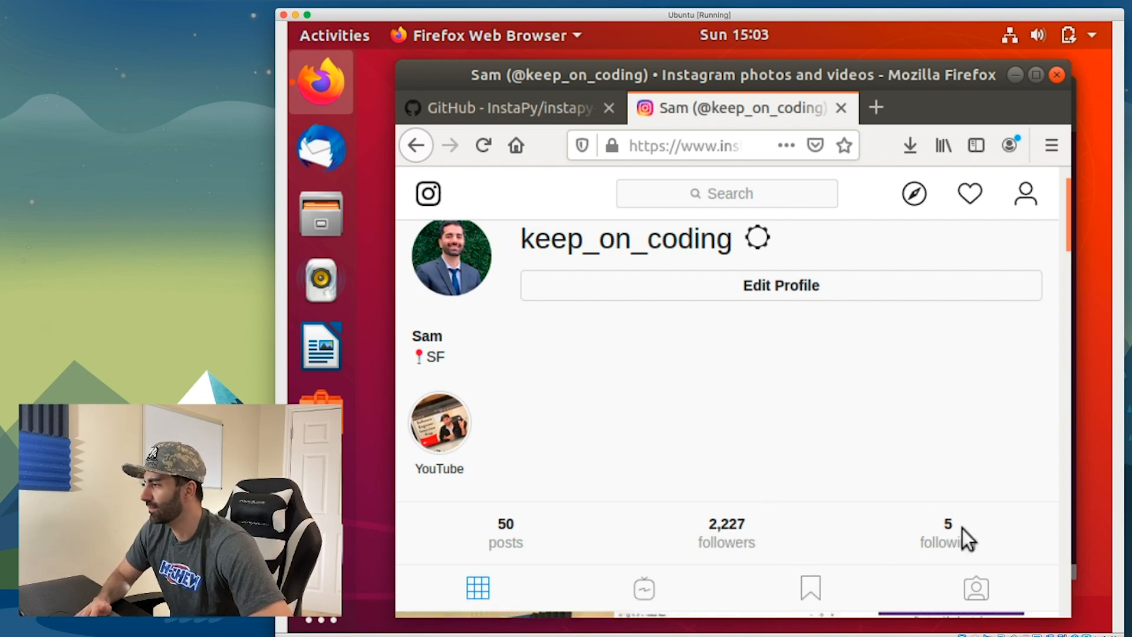
mouse_move(837, 411)
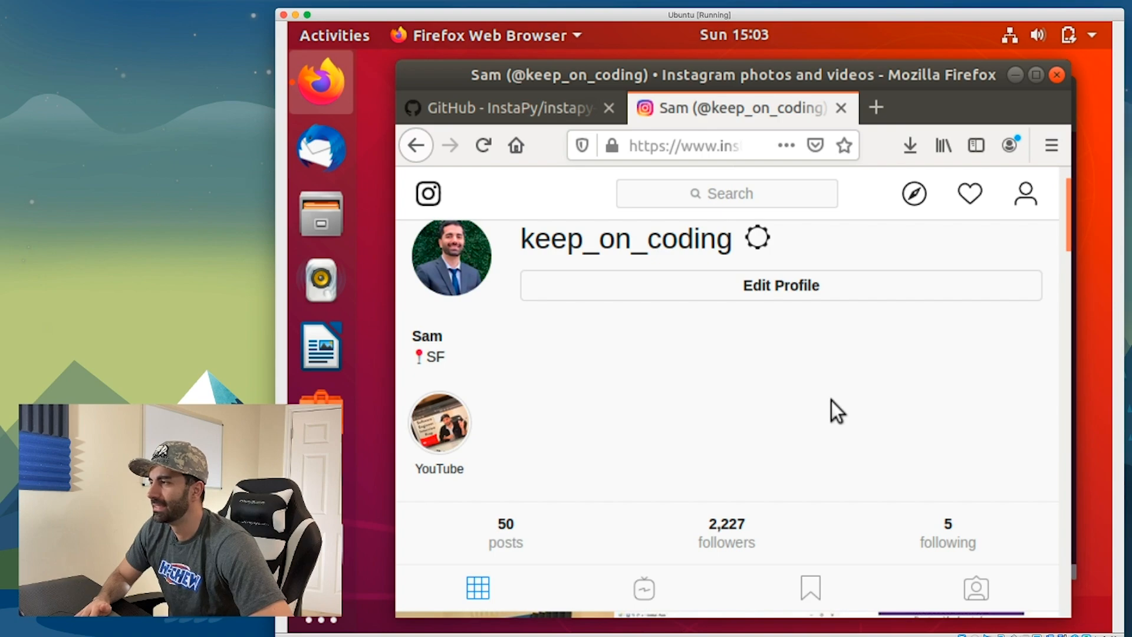